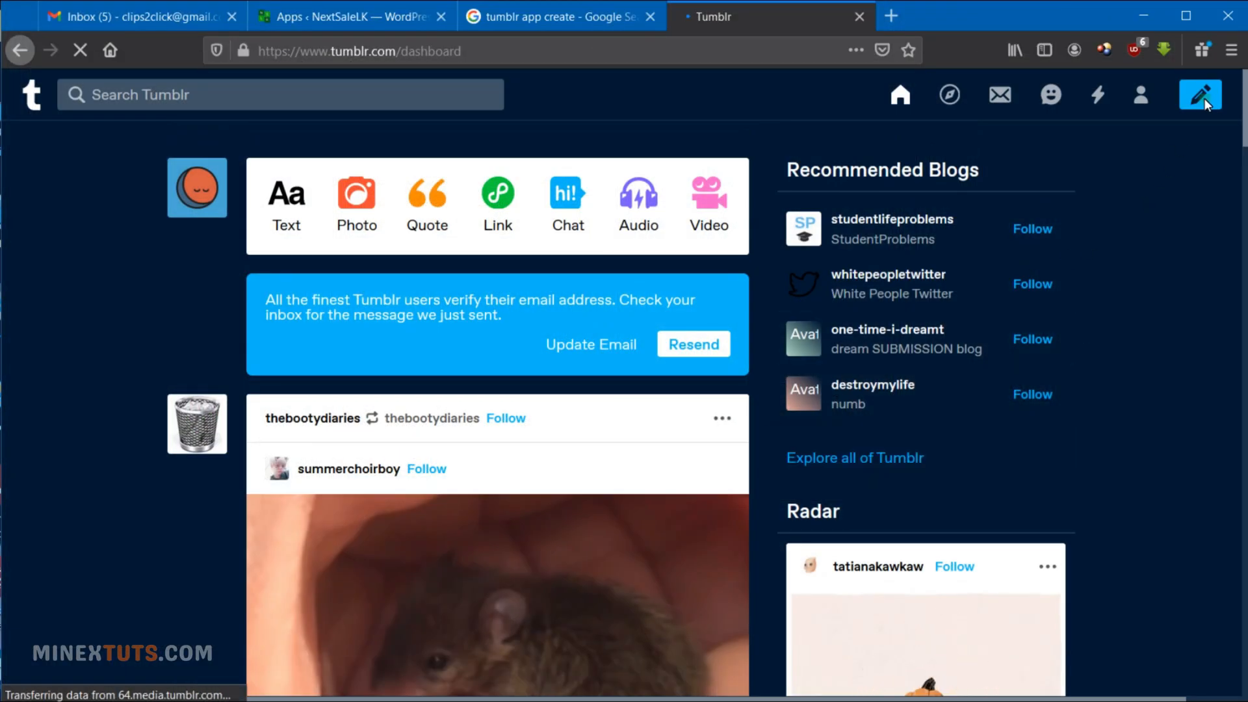
# Step: Bring up the account dropdown from the dashboard's top bar
pyautogui.click(1202, 94)
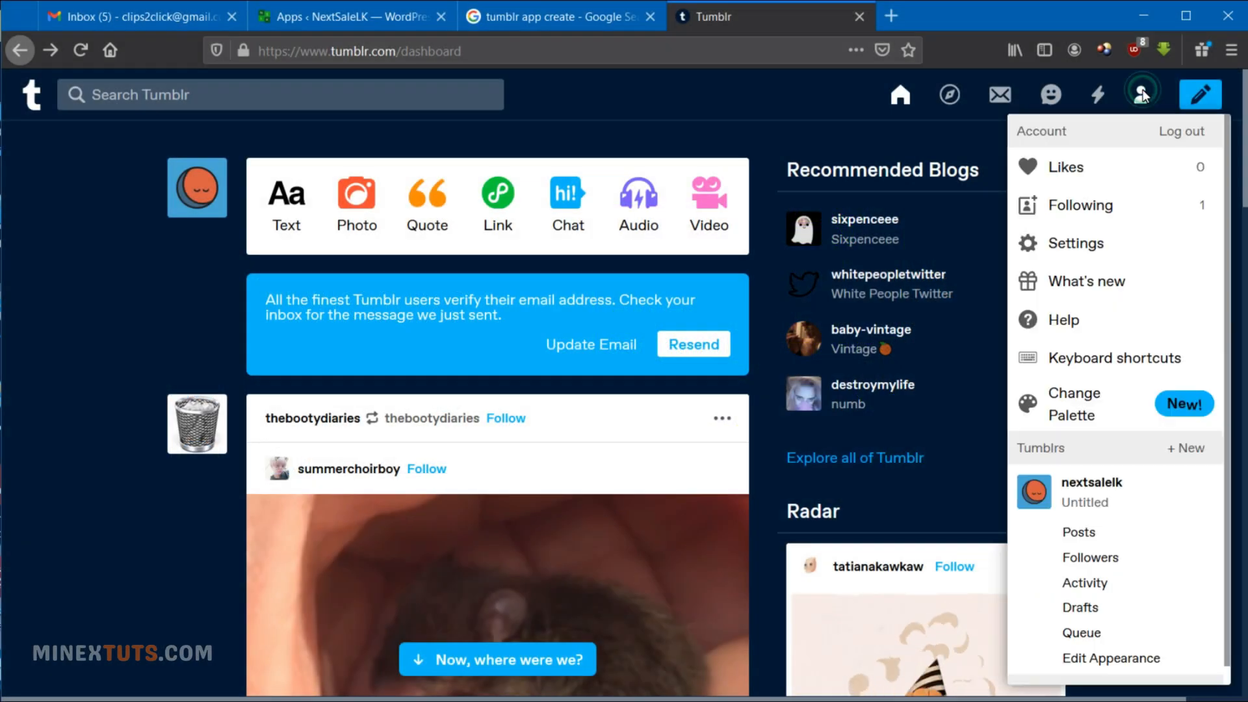
pyautogui.moveTo(1082, 236)
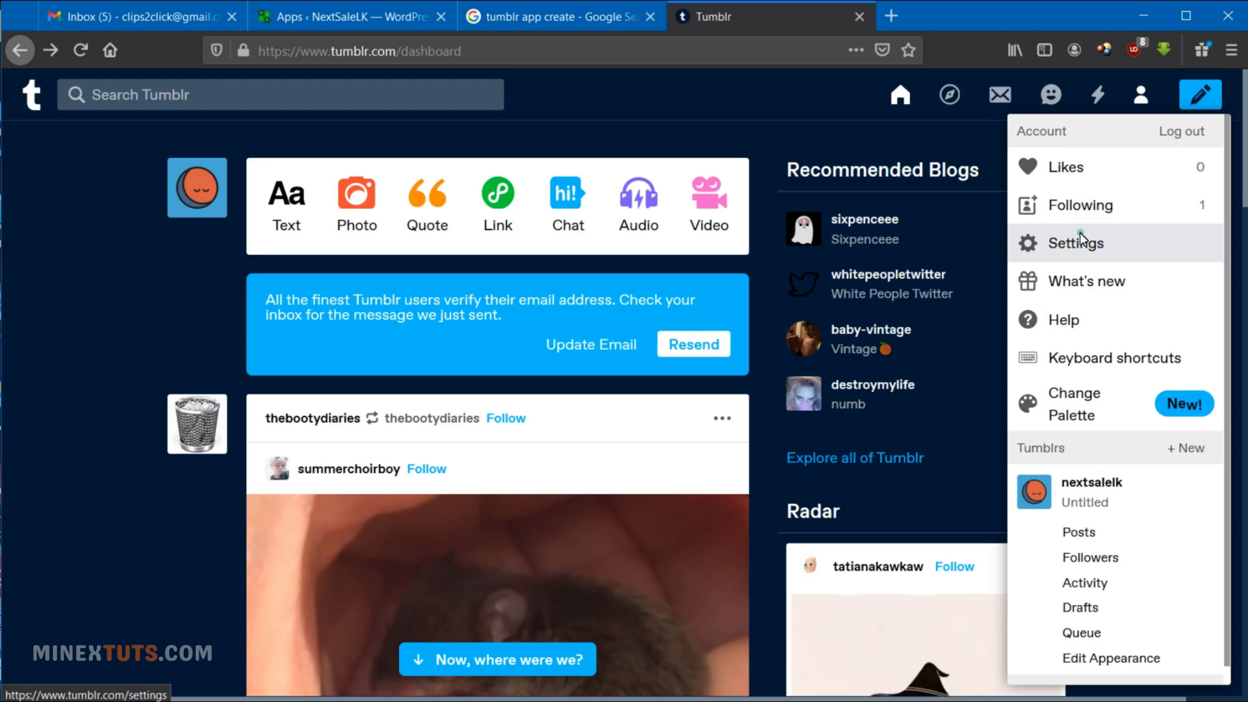
# Step: Go to account Settings and start registering a new application from the Applications page
pyautogui.click(1076, 242)
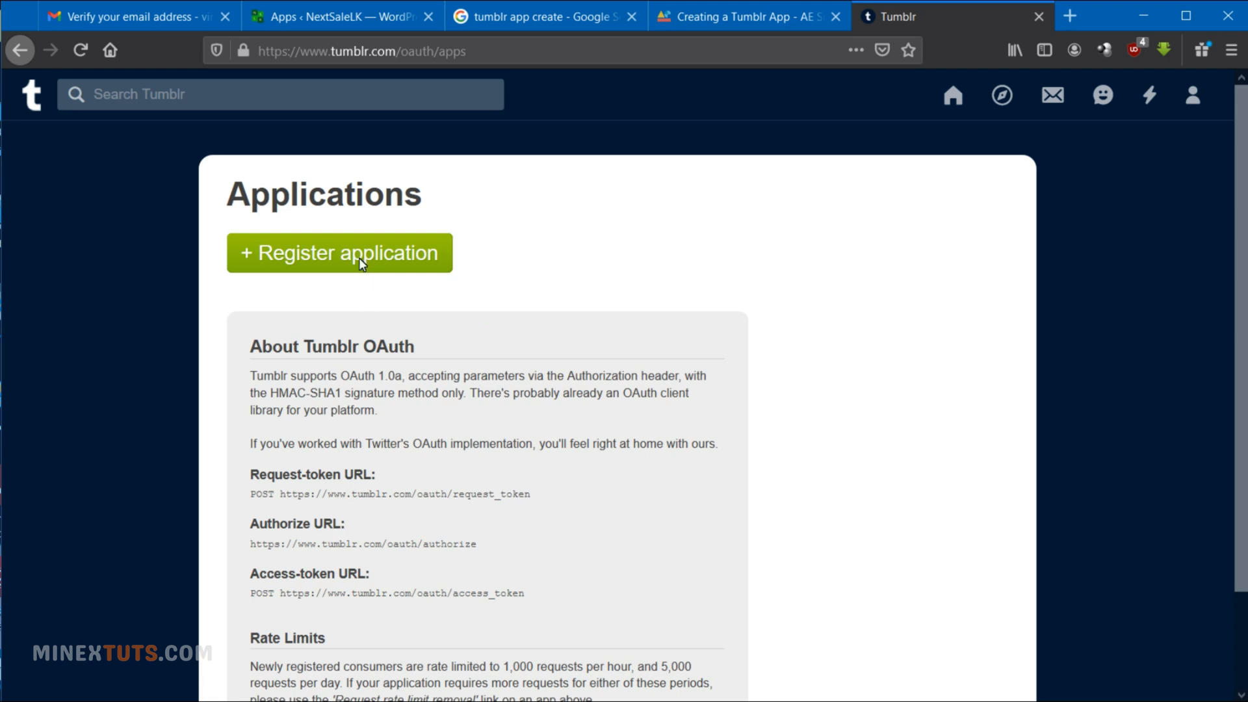
pyautogui.click(341, 252)
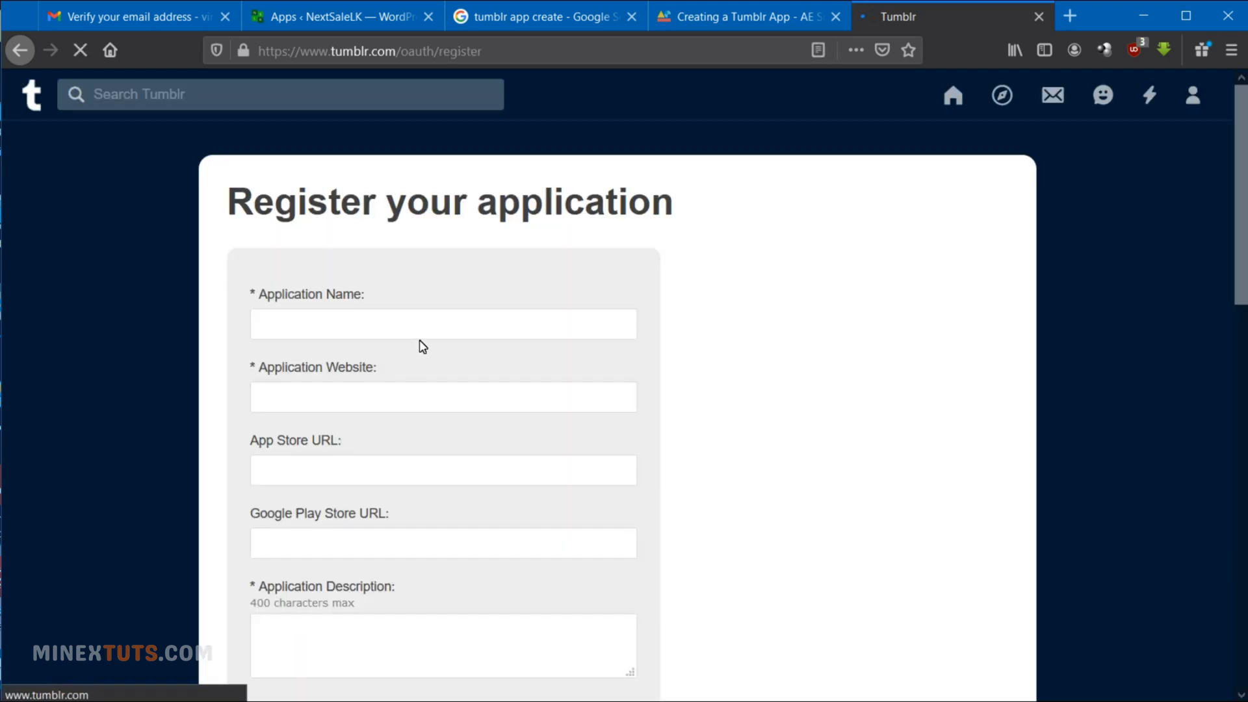
# Step: Enter the name NextSaleLK, website nextsalelk.com and a description about posting products on Tumblr
pyautogui.write('N')
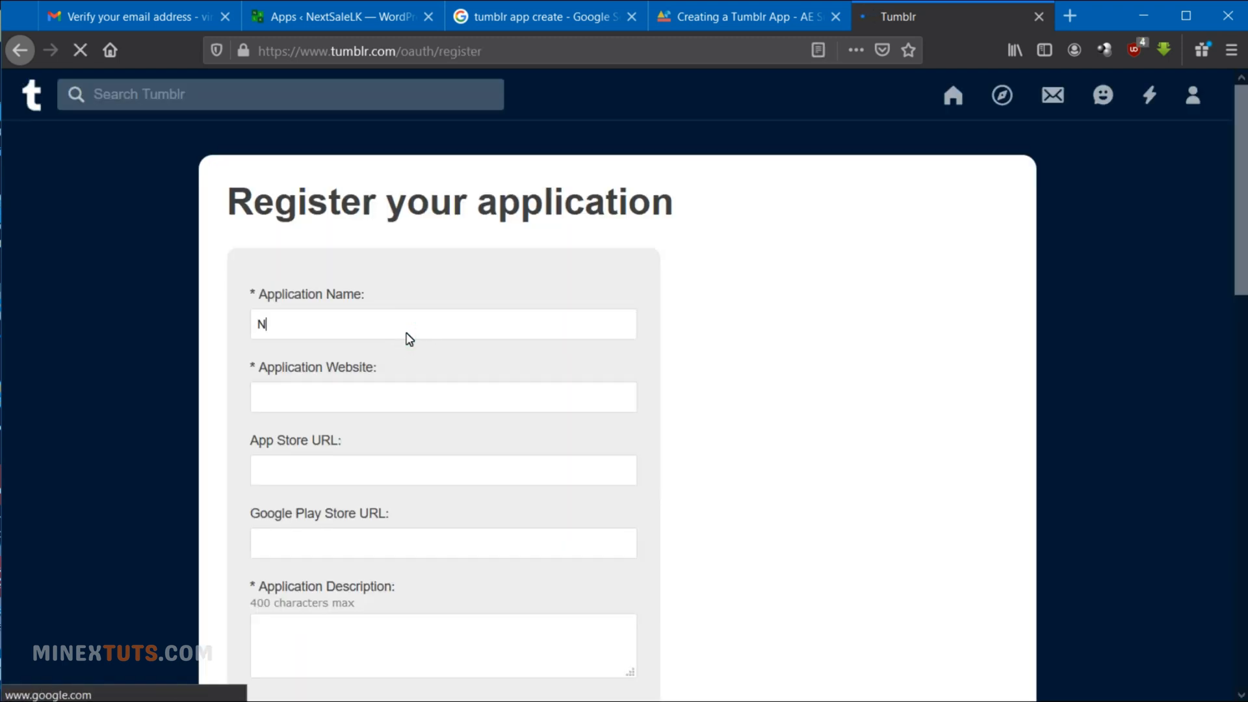
pyautogui.write('extSa')
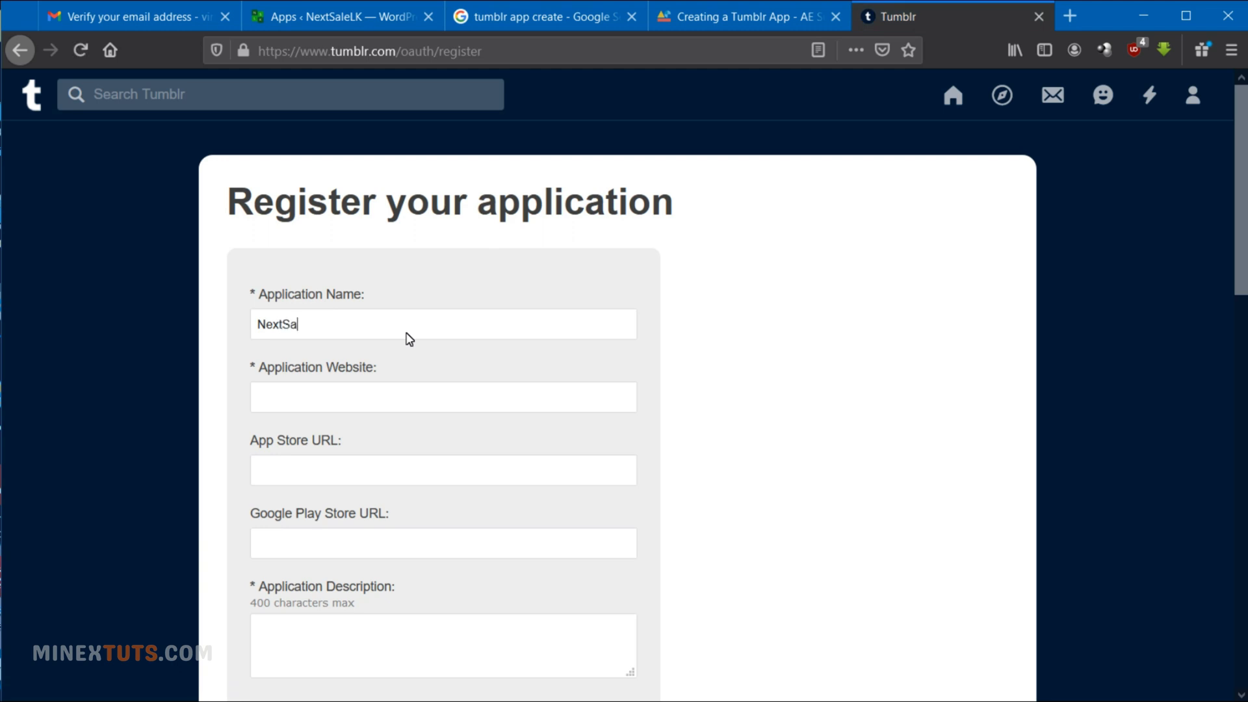
pyautogui.click(345, 401)
pyautogui.write('nextsalelk.com')
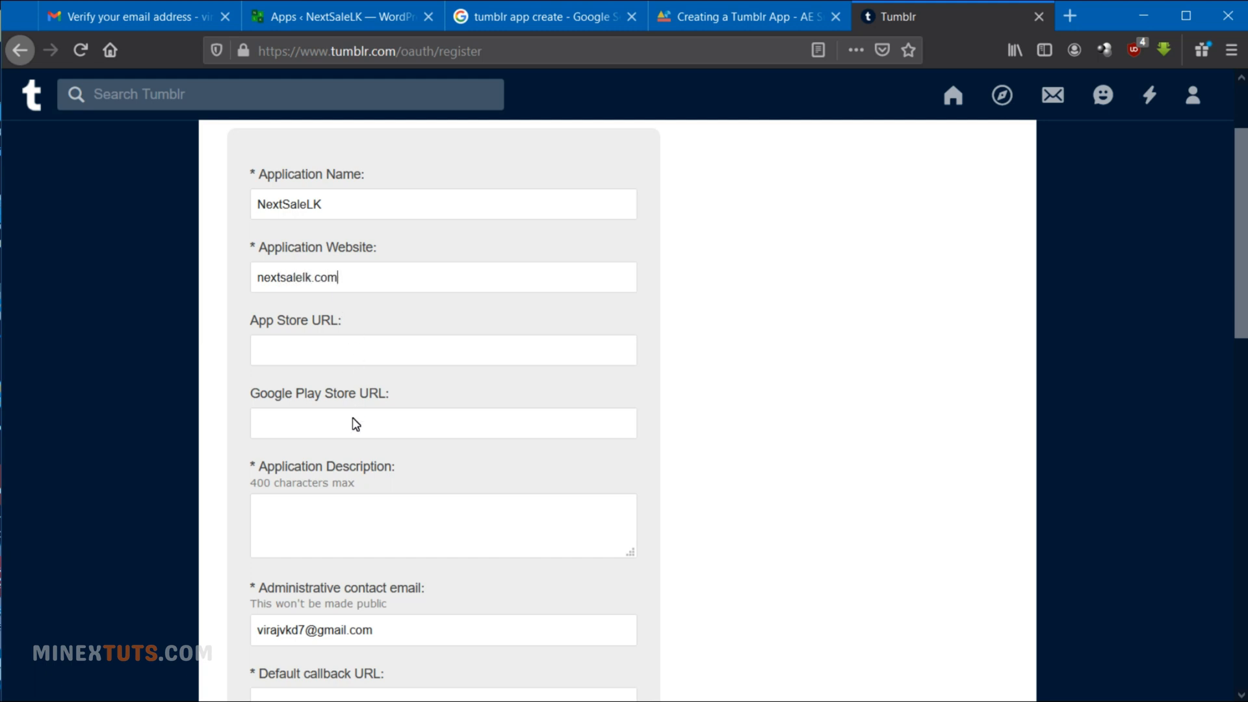
pyautogui.scroll(-3)
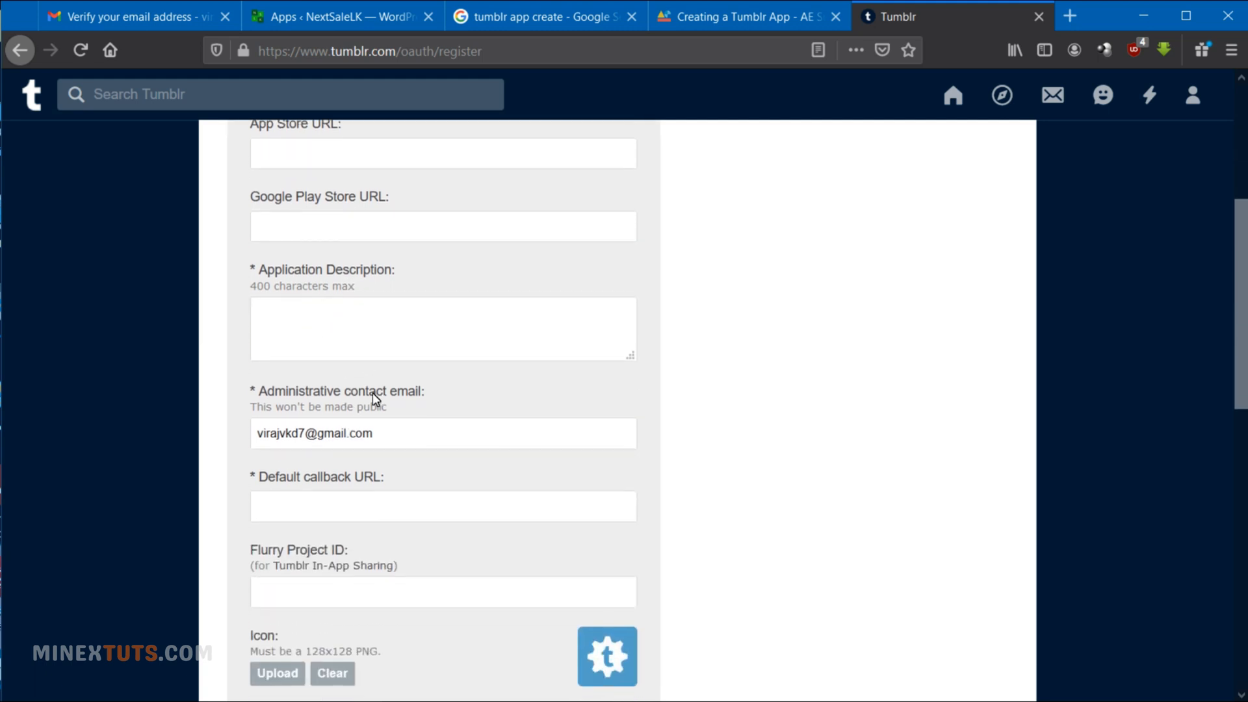
pyautogui.write('This is used to post my products o')
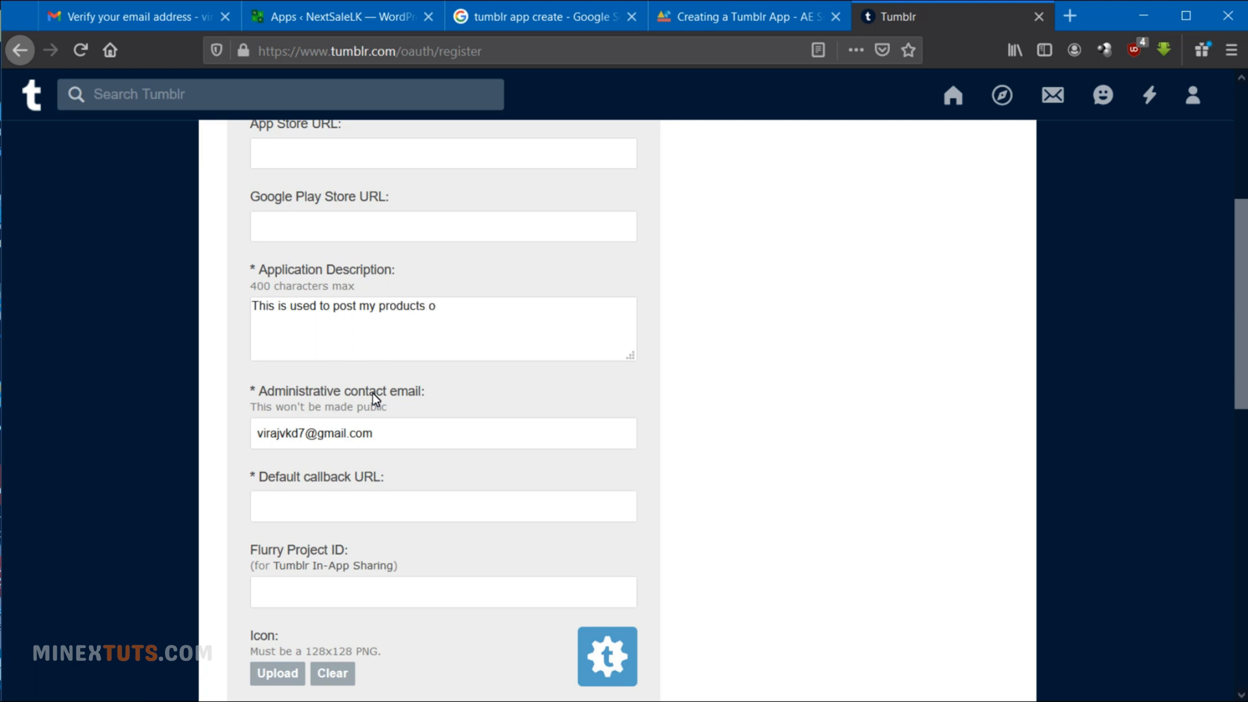
pyautogui.write('n t')
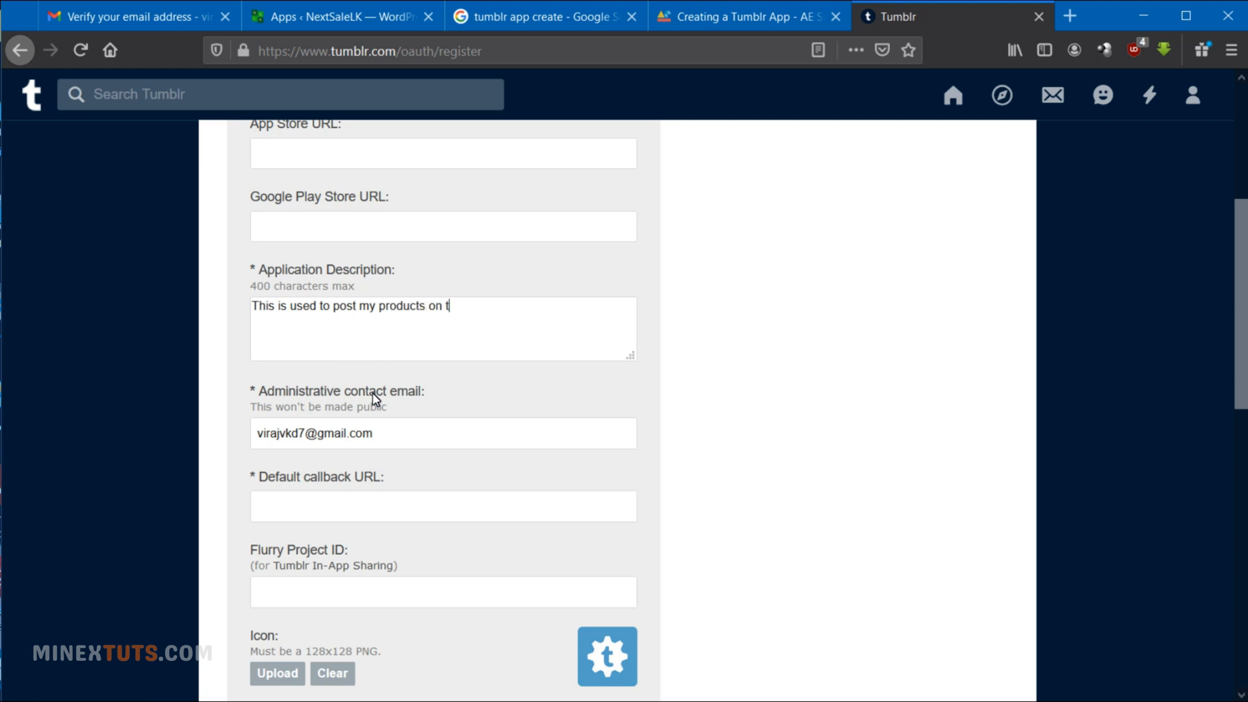
pyautogui.write('umblr')
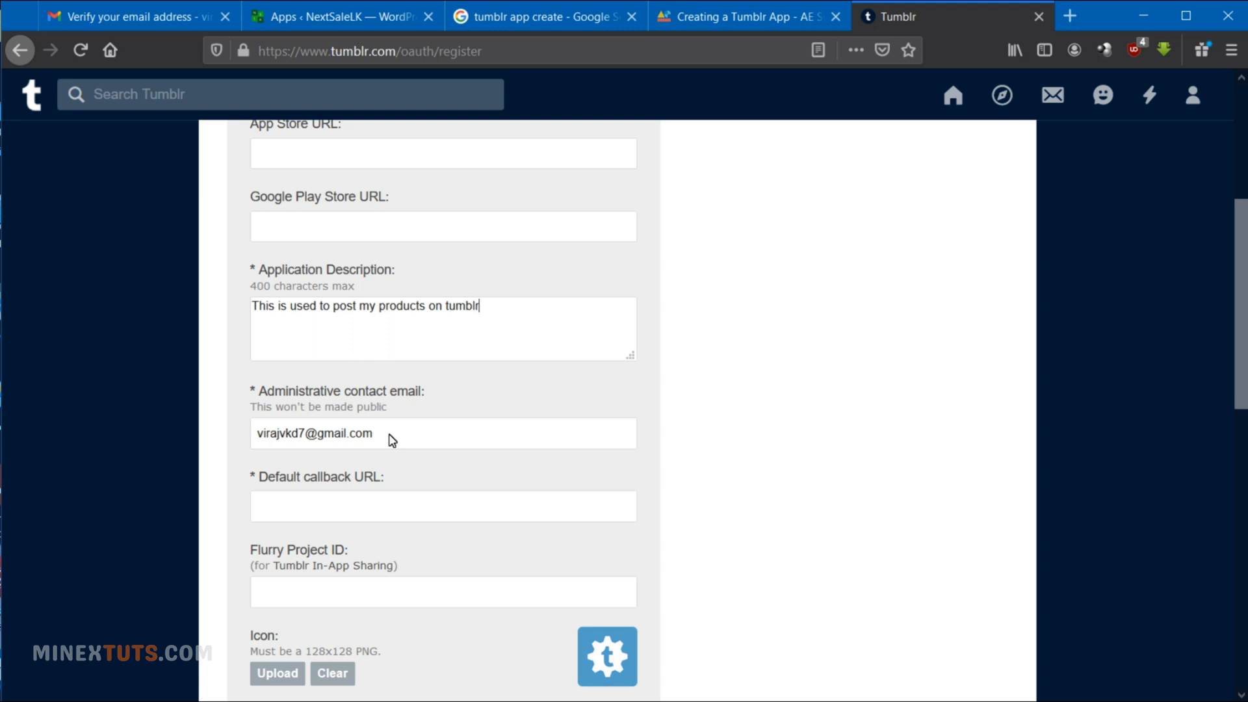
pyautogui.scroll(-3)
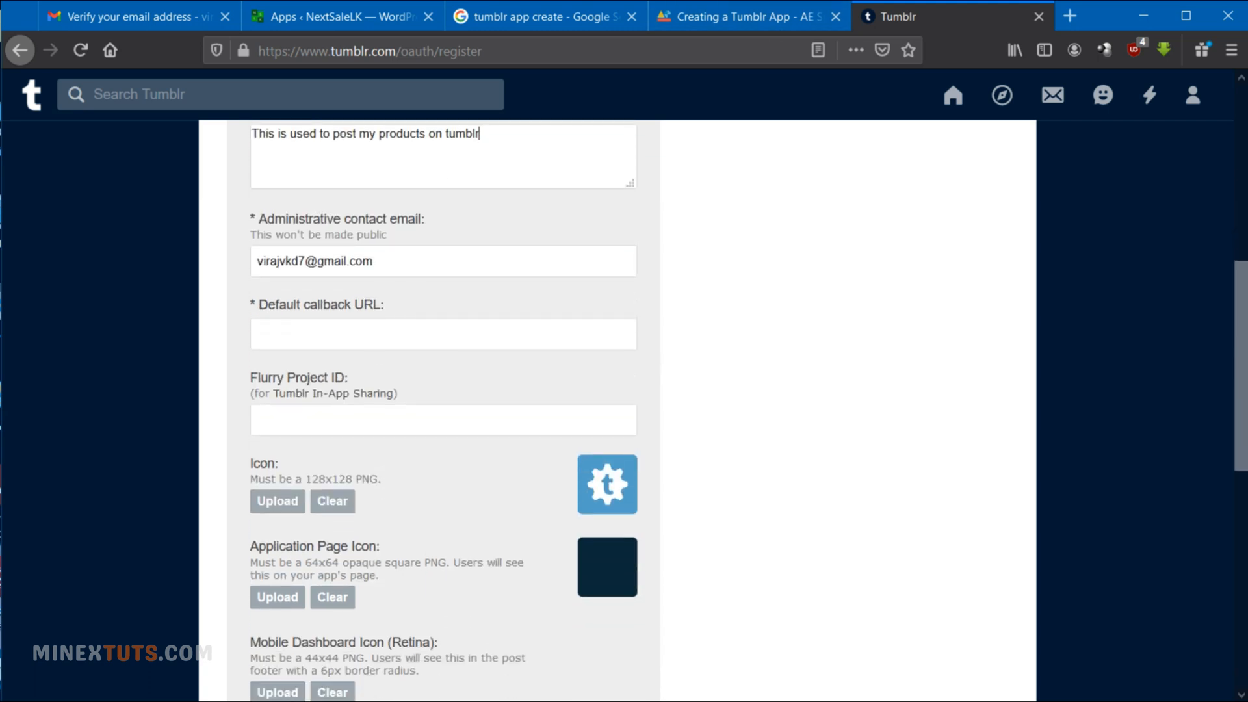
# Step: Look up the site's Tumblr callback URL in the WordPress FS Poster Apps page
pyautogui.click(347, 17)
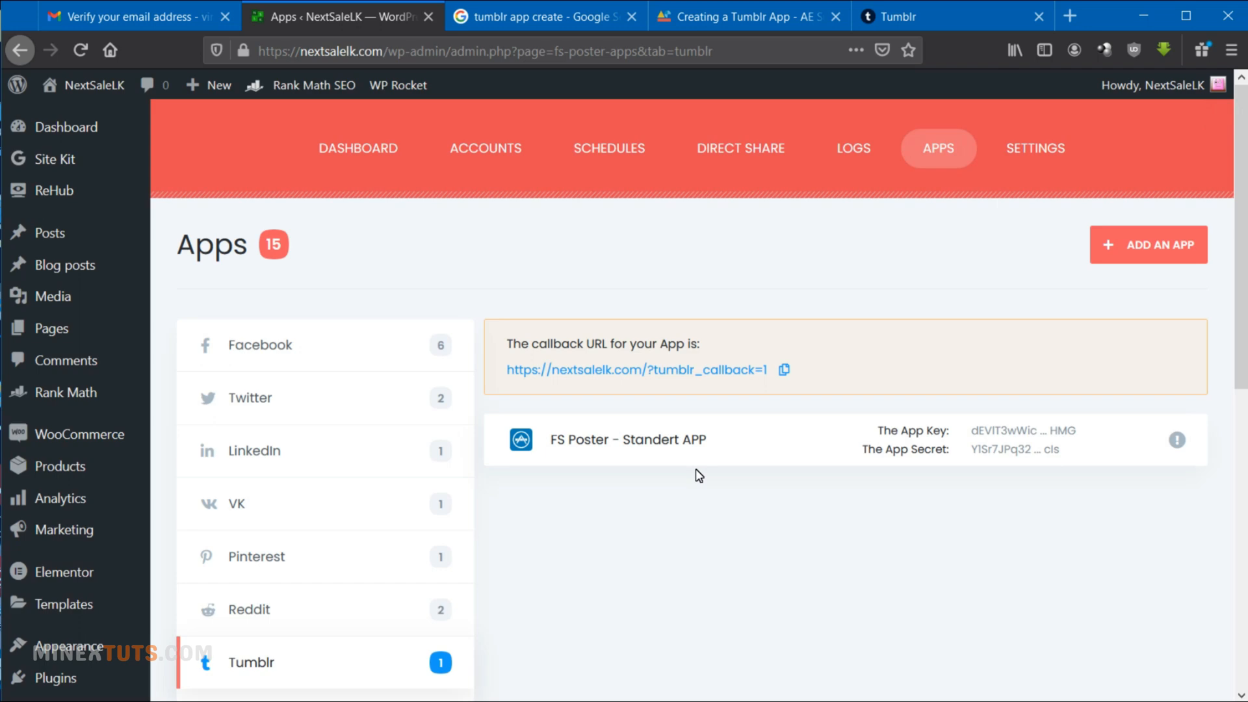
# Step: Add the callback URL, pass the robot check and submit the NextSaleLK registration
pyautogui.click(784, 369)
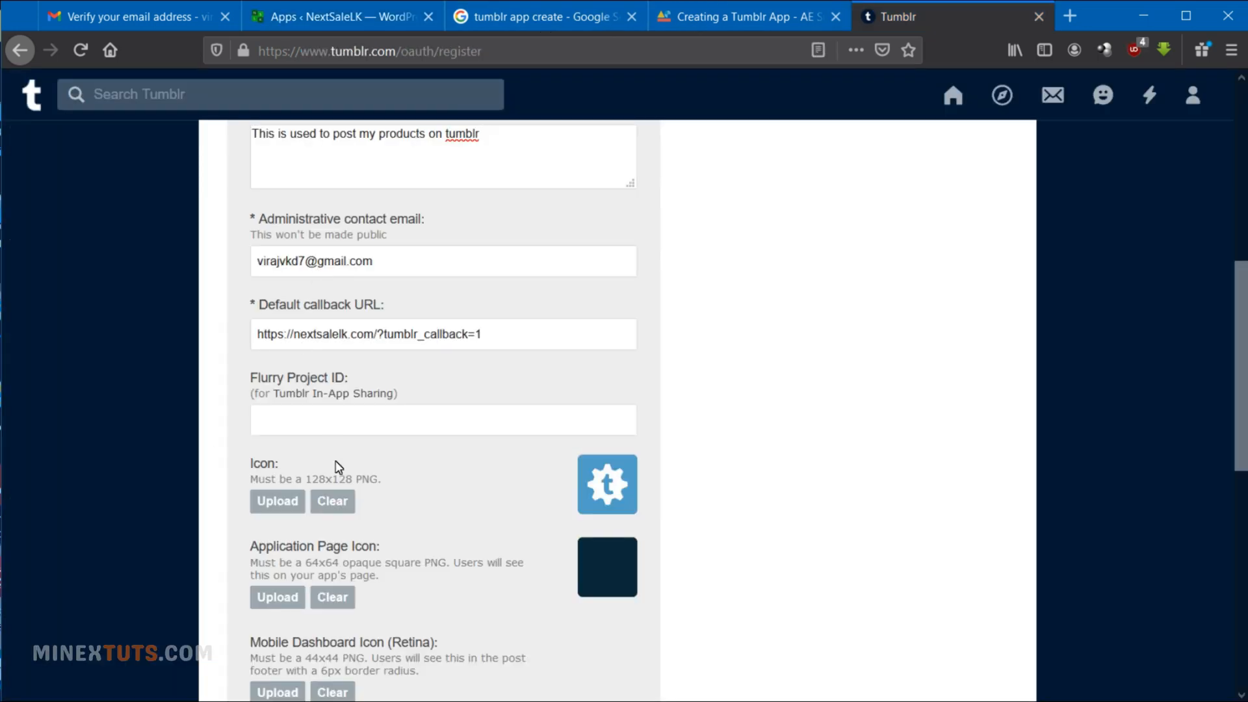
pyautogui.scroll(-3)
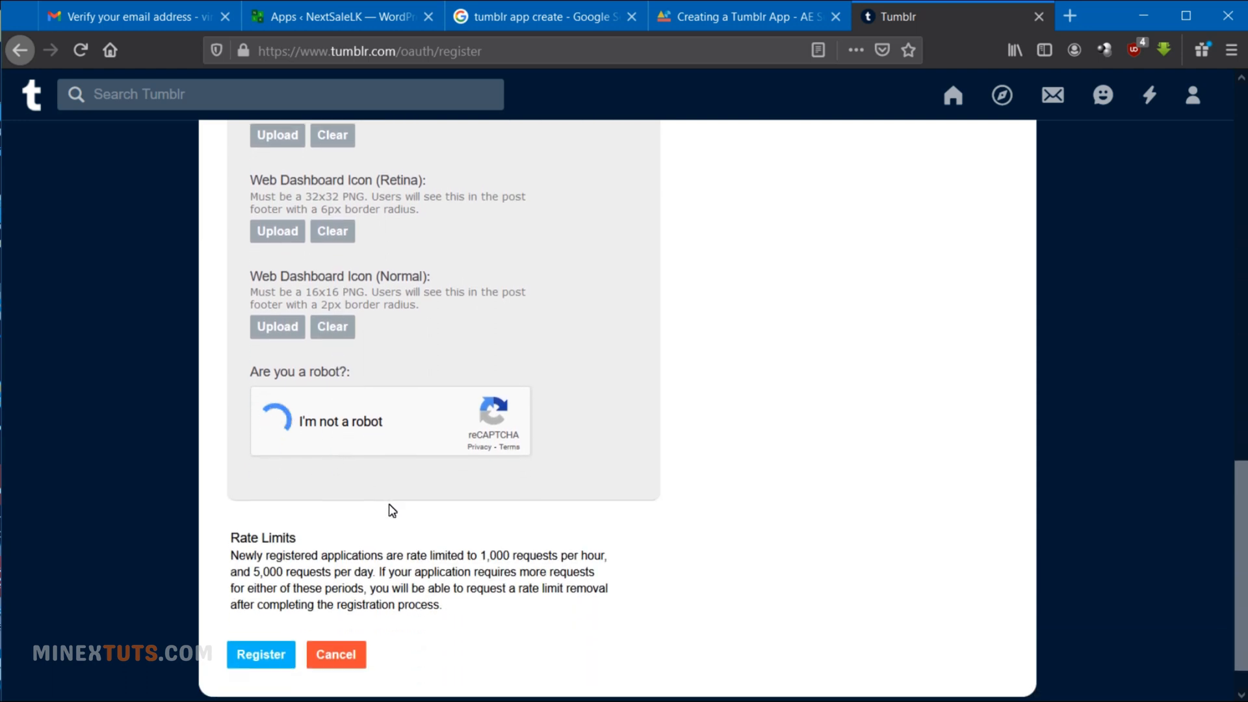
pyautogui.click(278, 421)
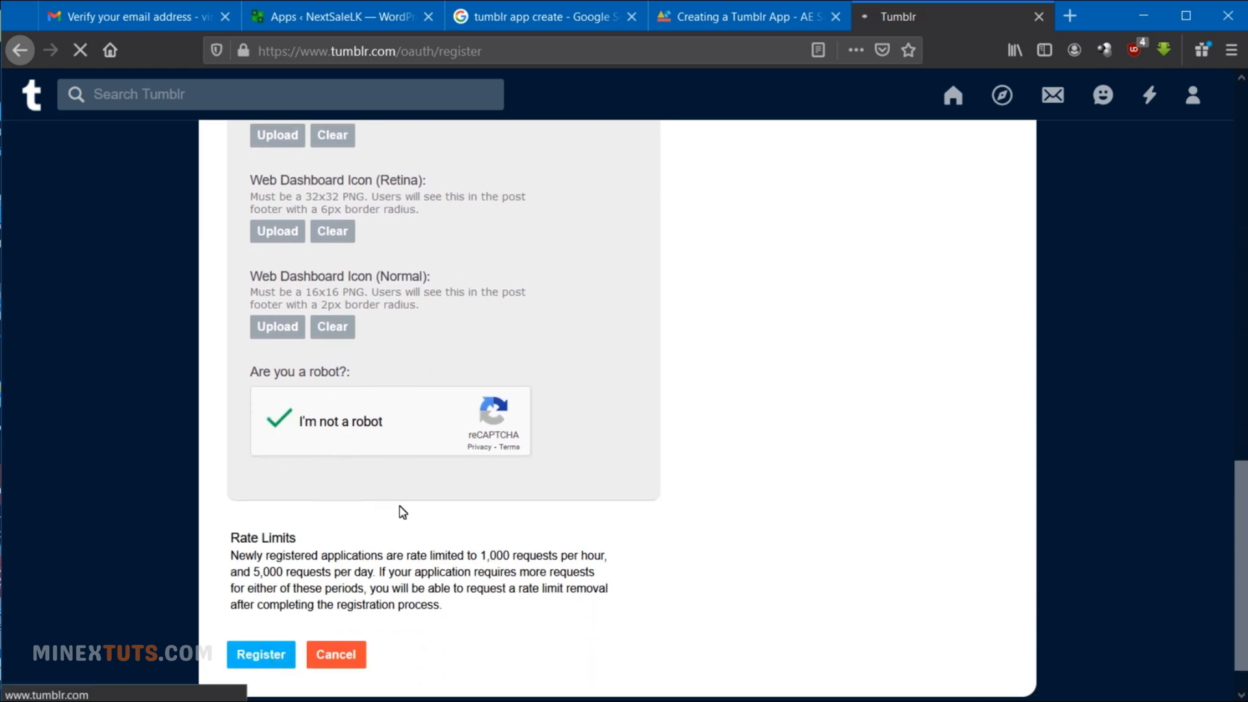
pyautogui.click(260, 654)
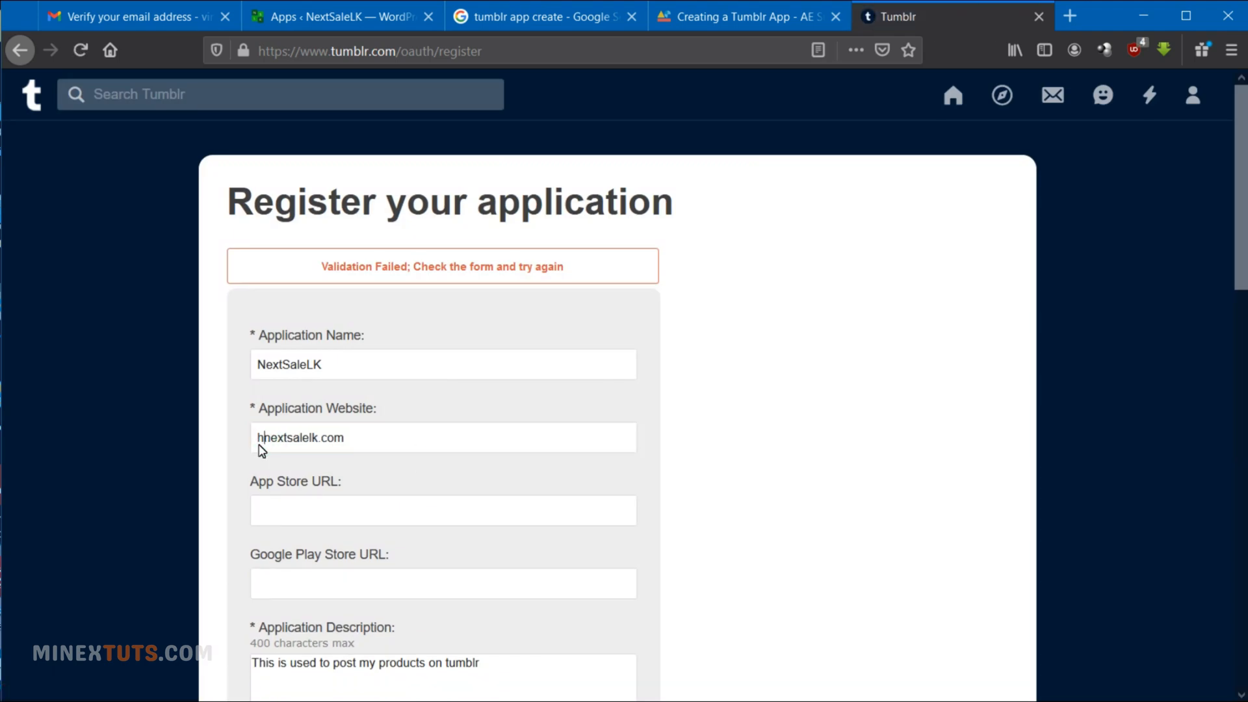
# Step: After the validation error, redo the reCAPTCHA and register NextSaleLK successfully
pyautogui.scroll(-3)
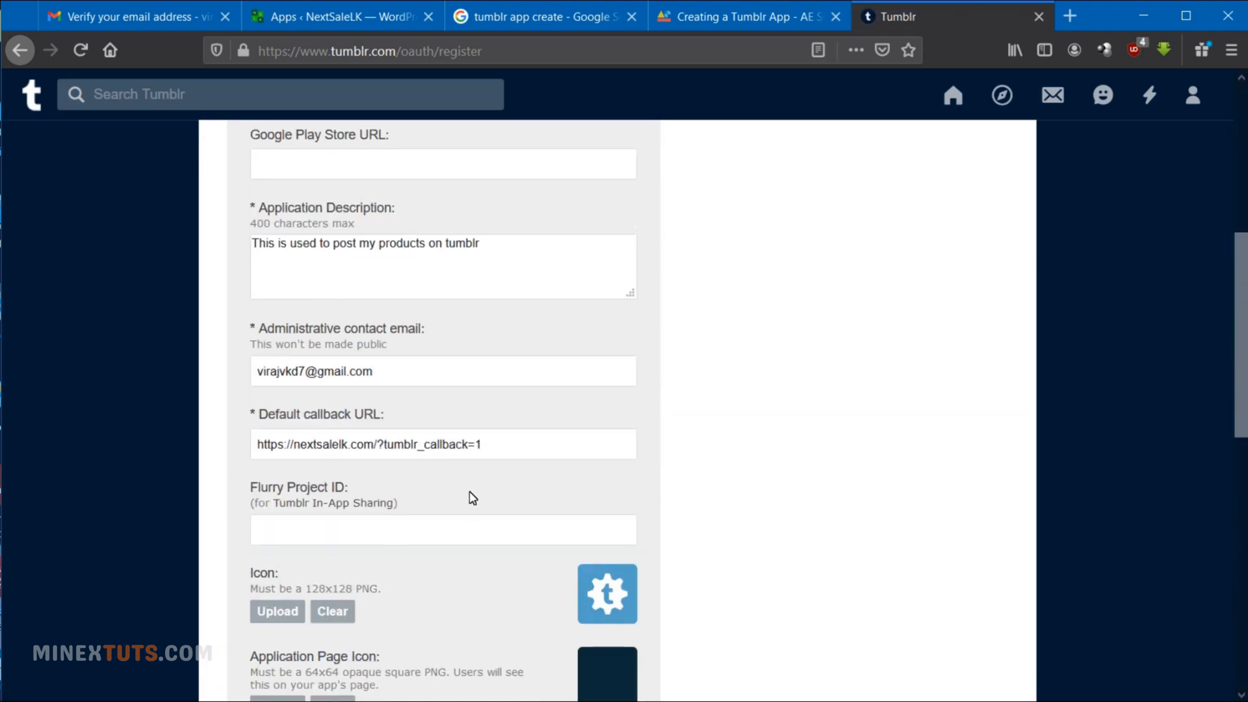
pyautogui.scroll(-3)
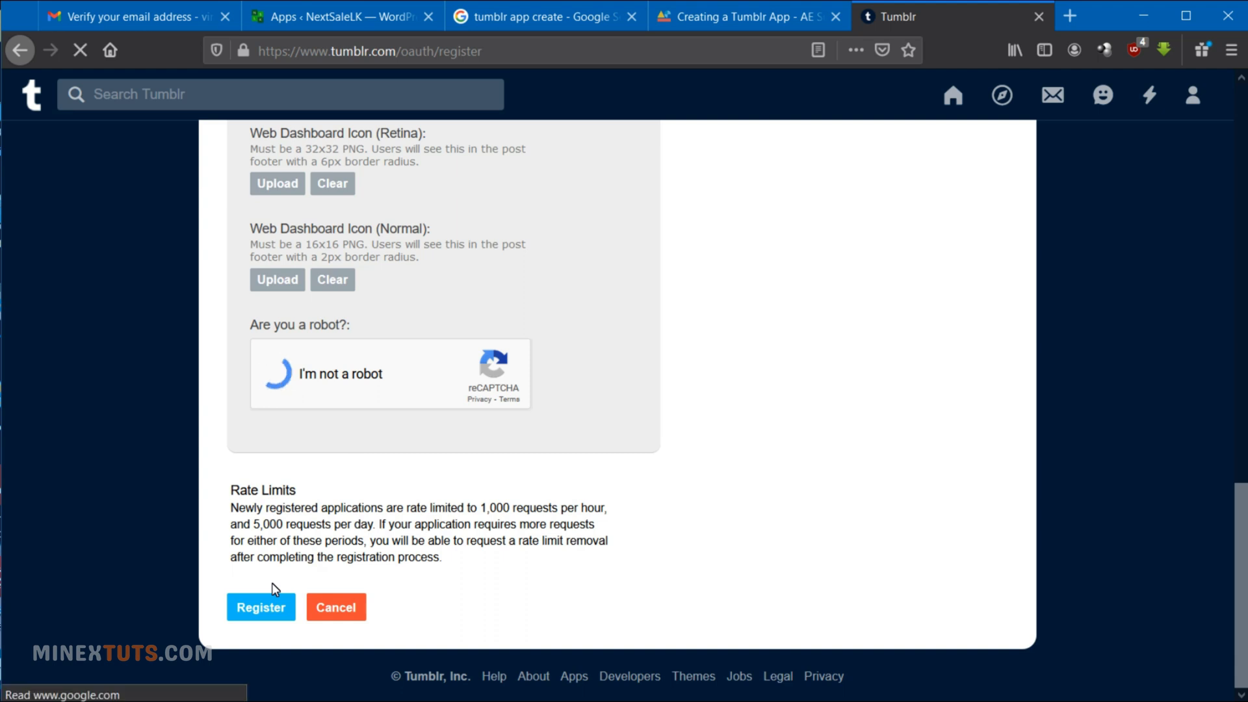
pyautogui.click(278, 375)
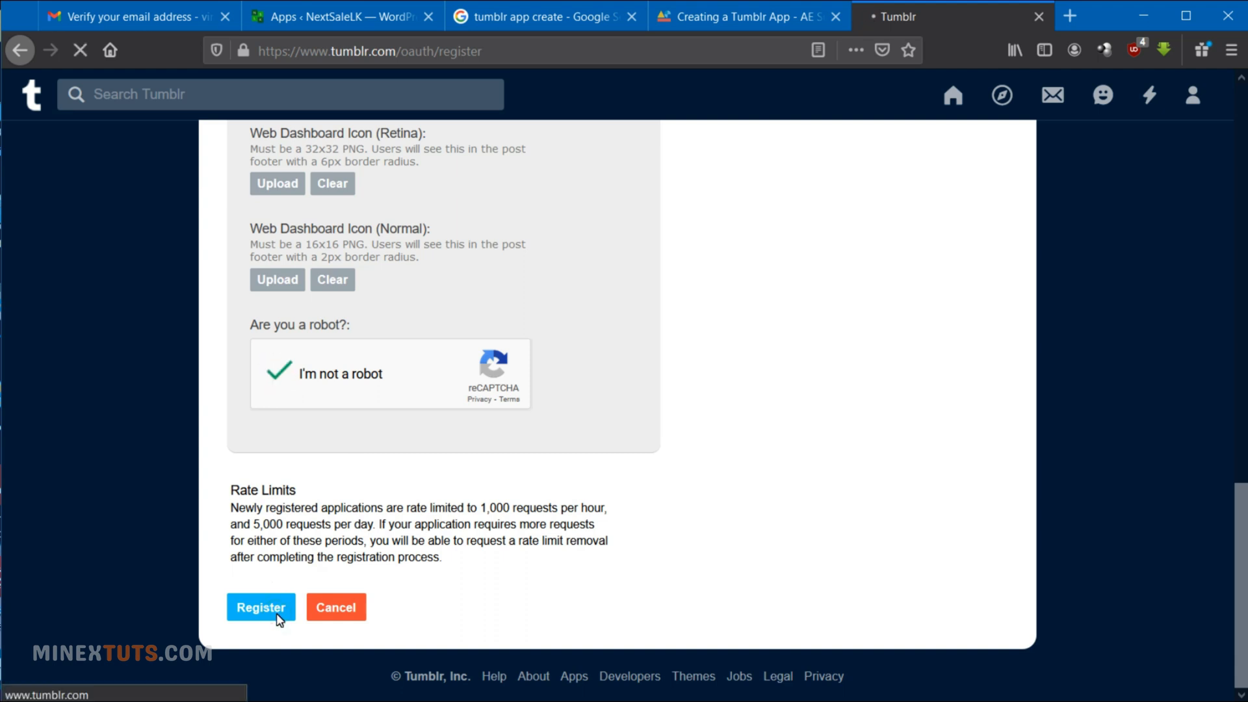
pyautogui.click(260, 608)
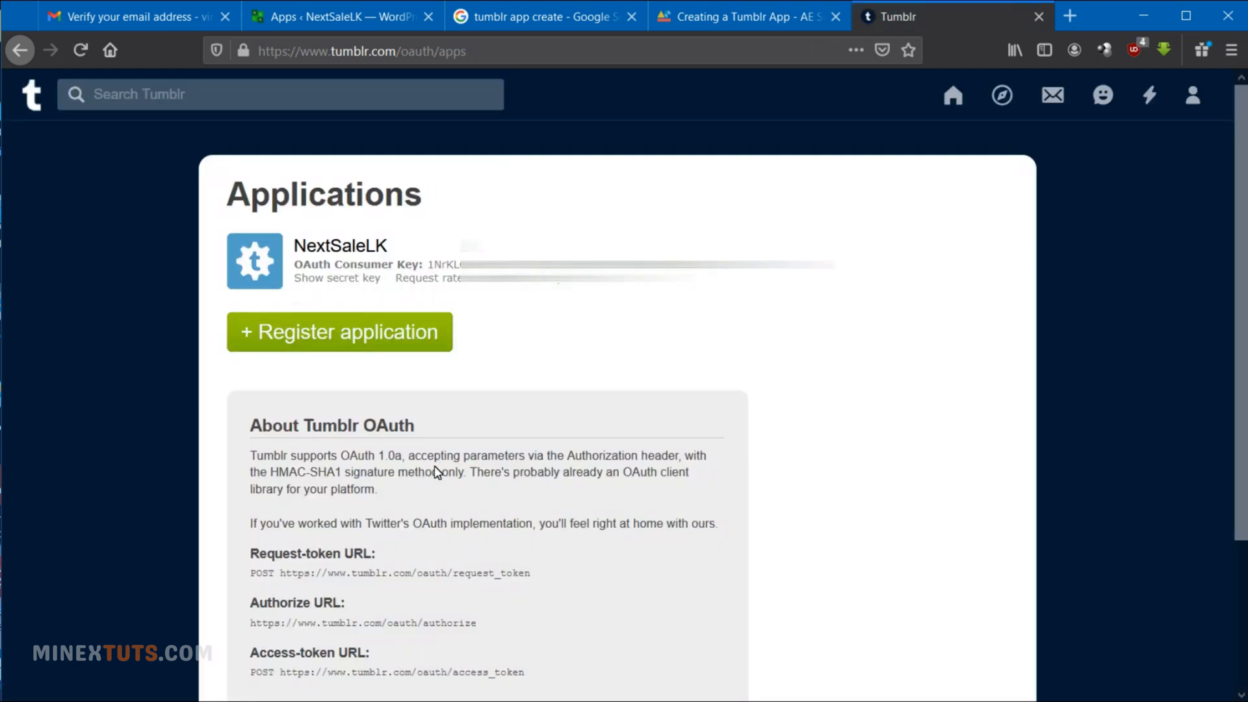
# Step: Reveal NextSaleLK's secret key and copy its OAuth consumer key for the WordPress plugin
pyautogui.click(337, 279)
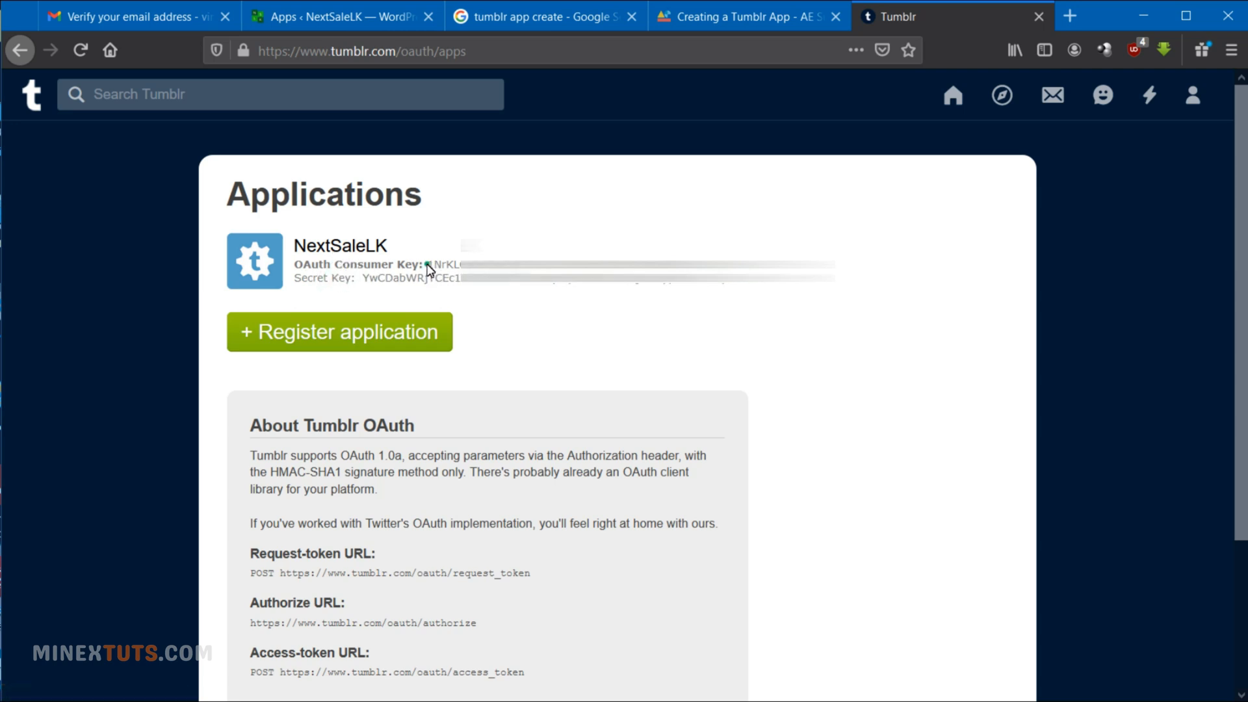
pyautogui.rightClick(430, 265)
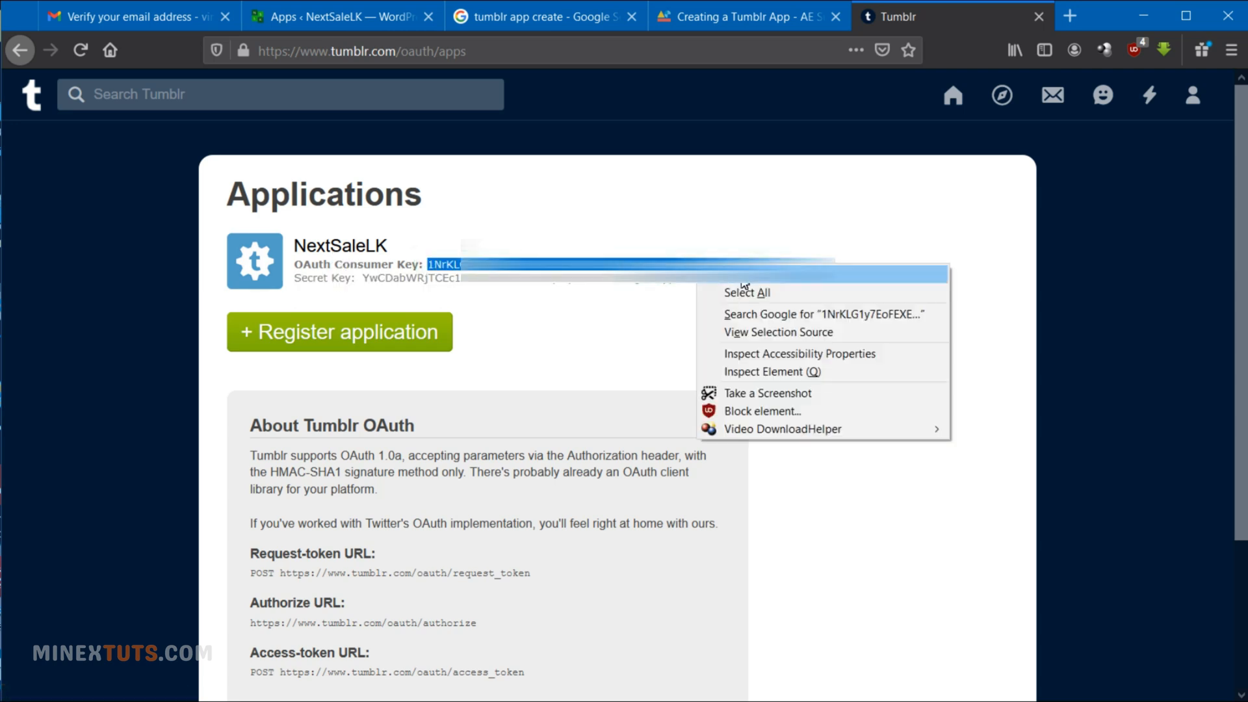
pyautogui.click(344, 15)
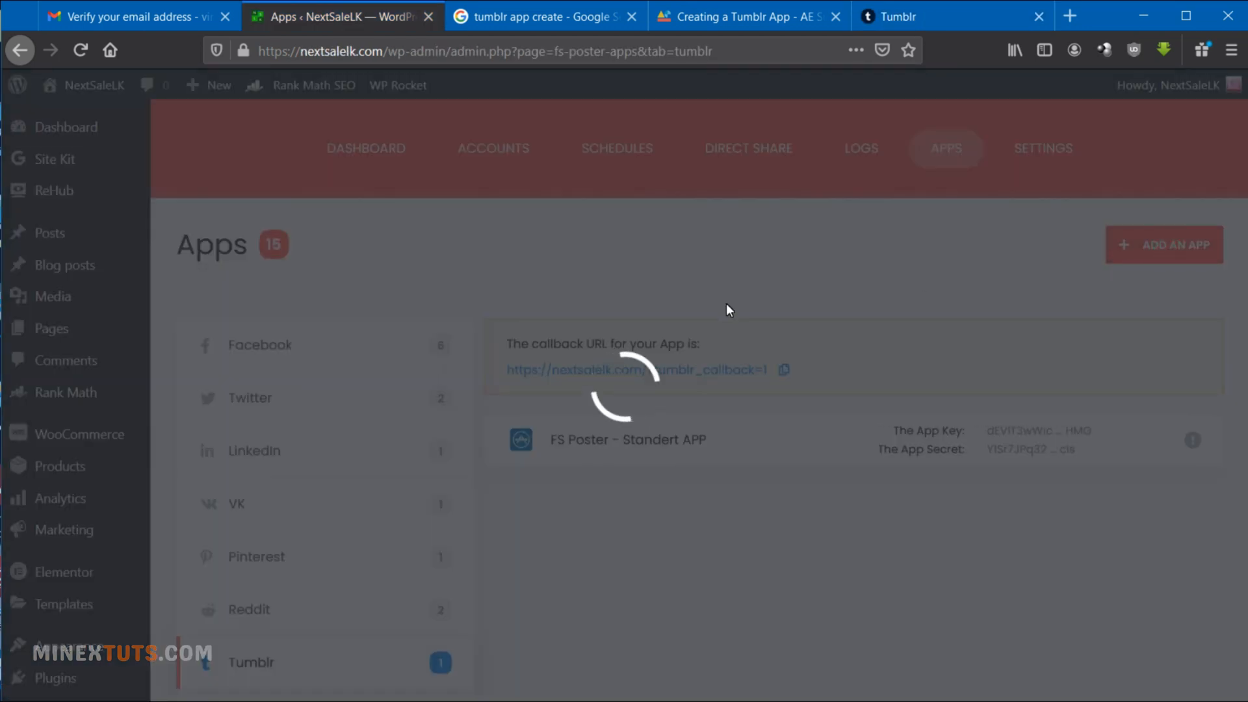
pyautogui.click(1163, 245)
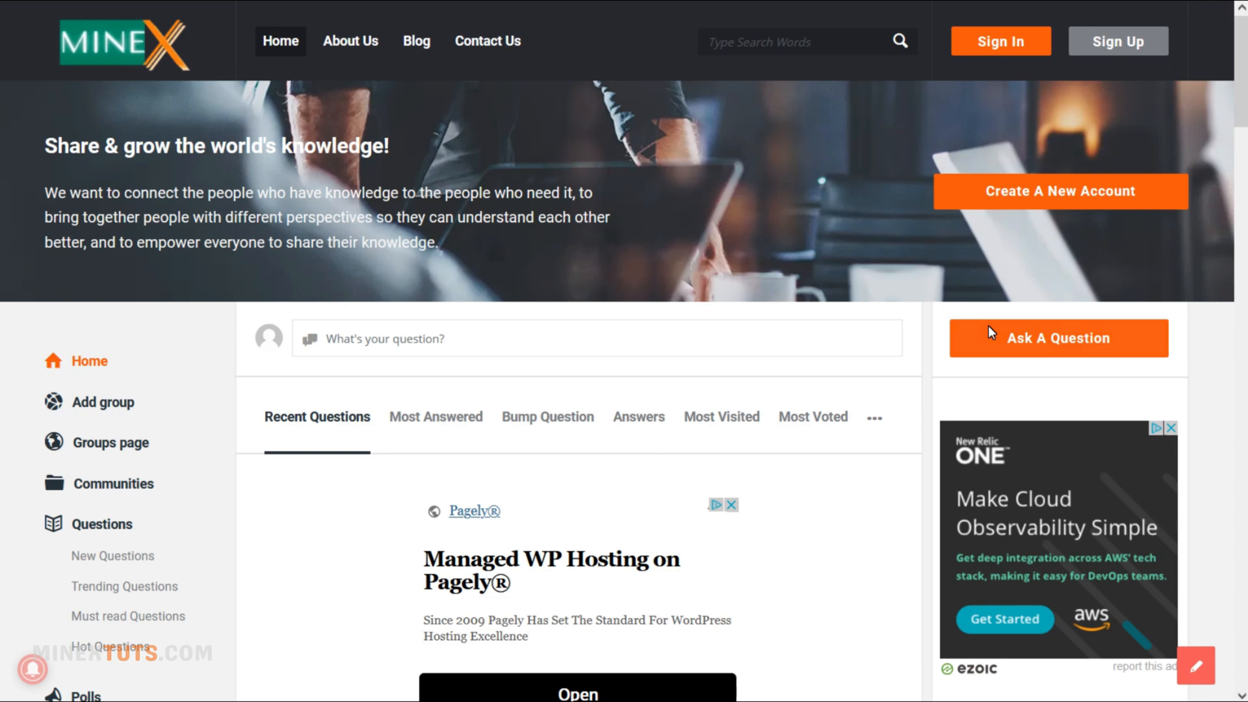
# Step: Start a new question on the MineX home page and review the empty question form
pyautogui.click(1058, 339)
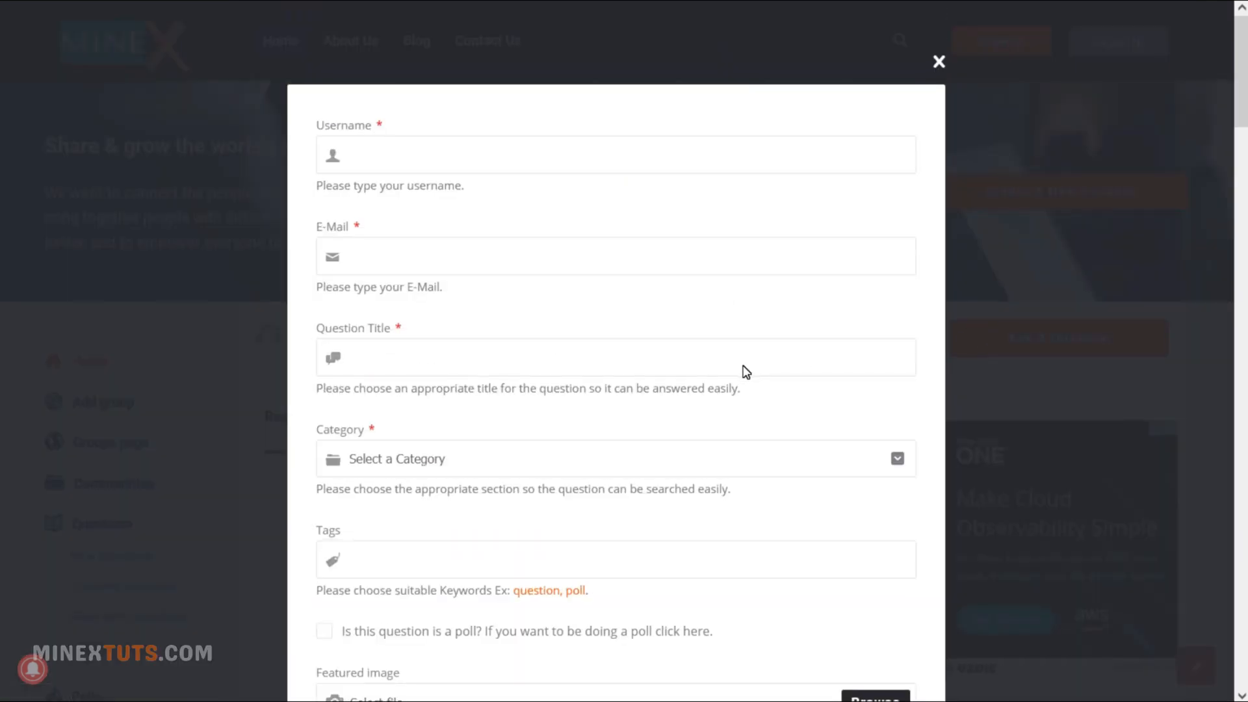
pyautogui.scroll(-3)
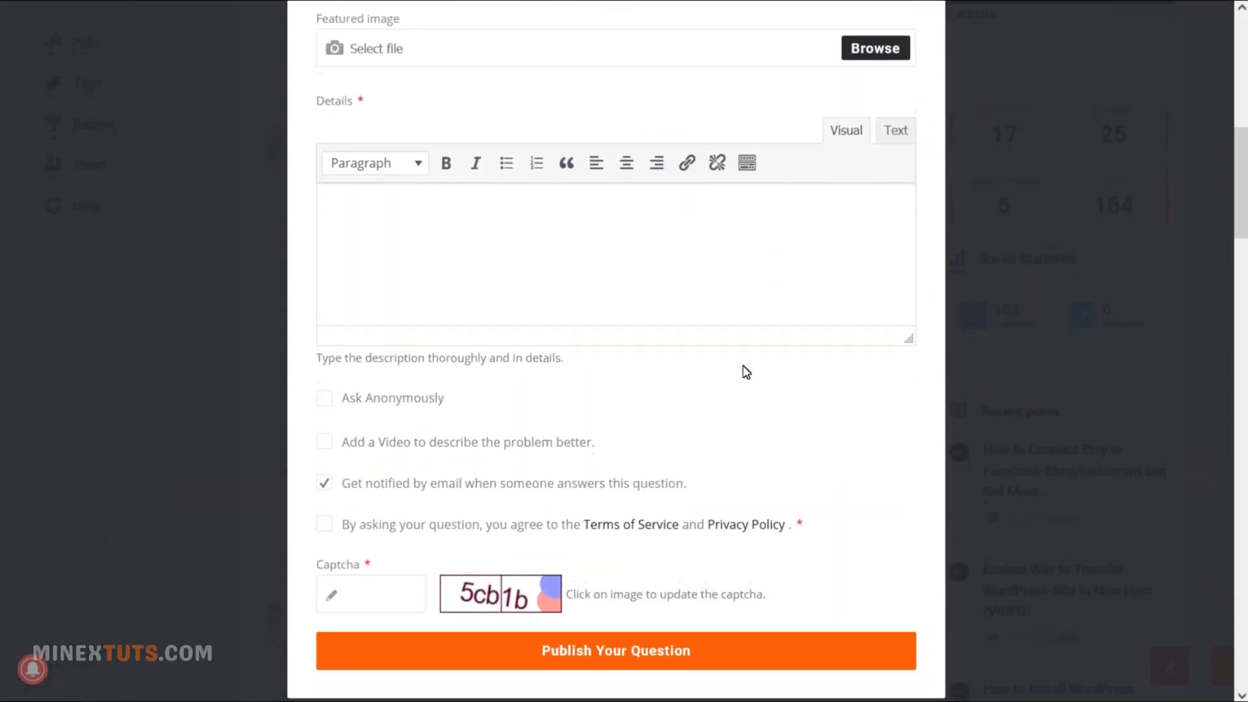
pyautogui.scroll(-3)
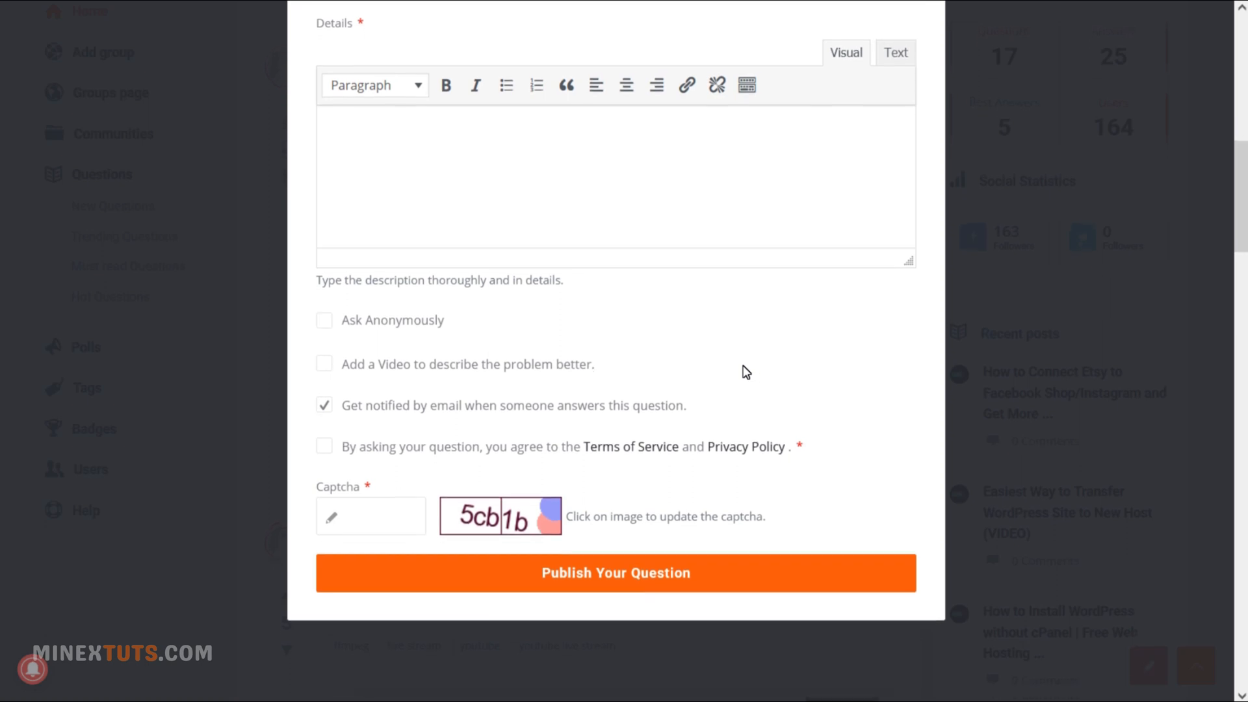
pyautogui.scroll(-3)
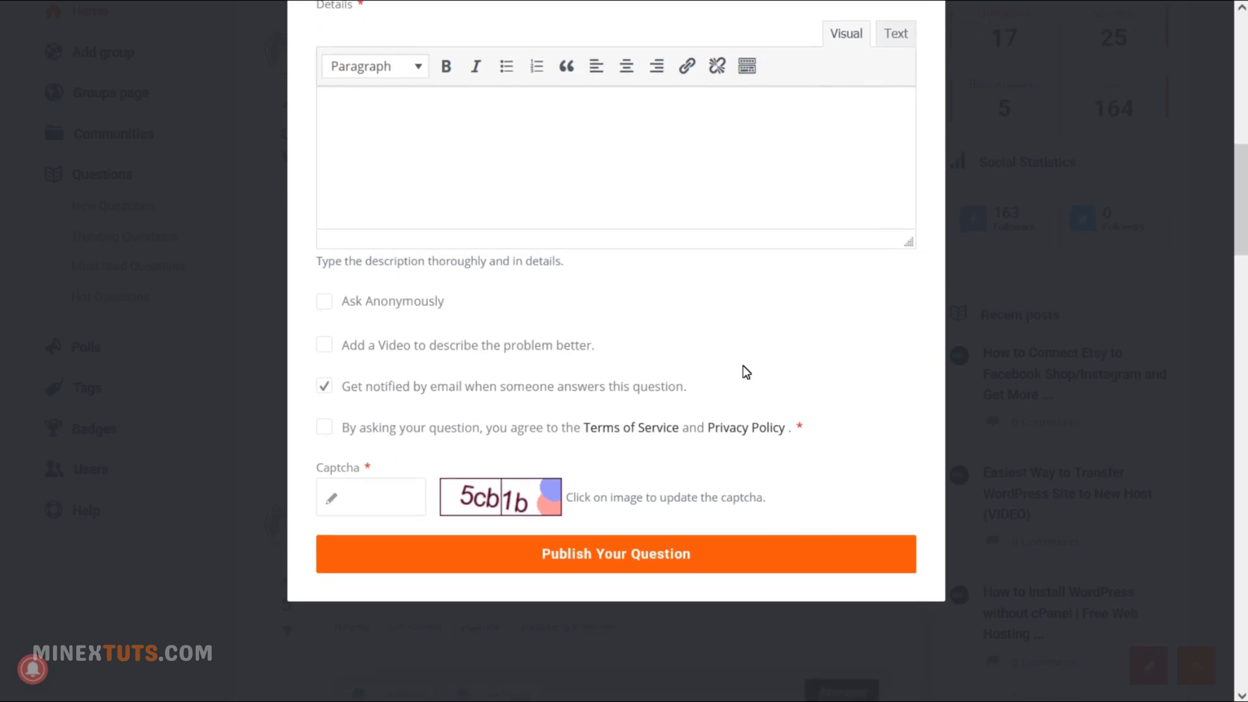